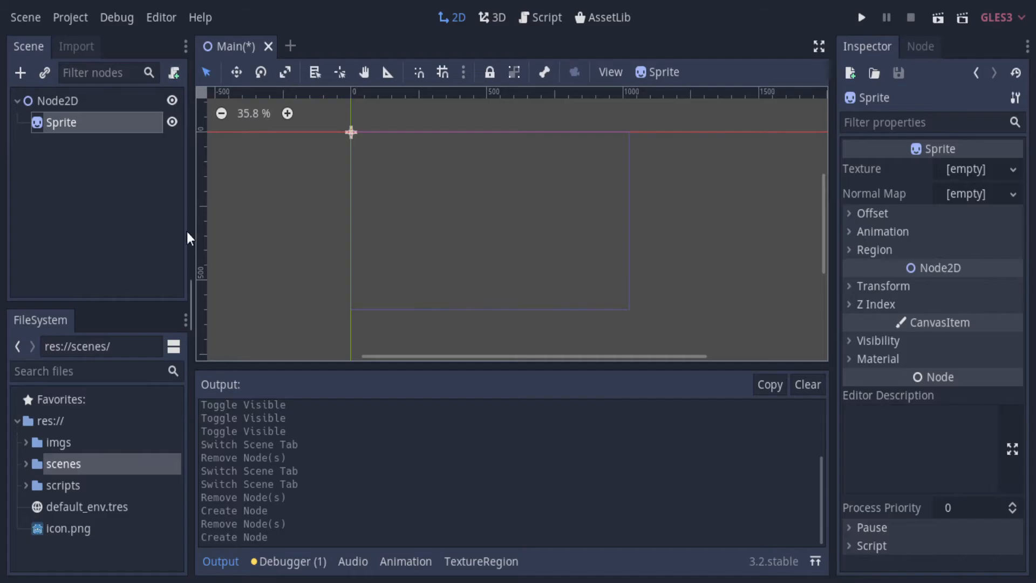
Step: Add a Tween child under the Sprite and position the door sprite down in the scene
click(19, 72)
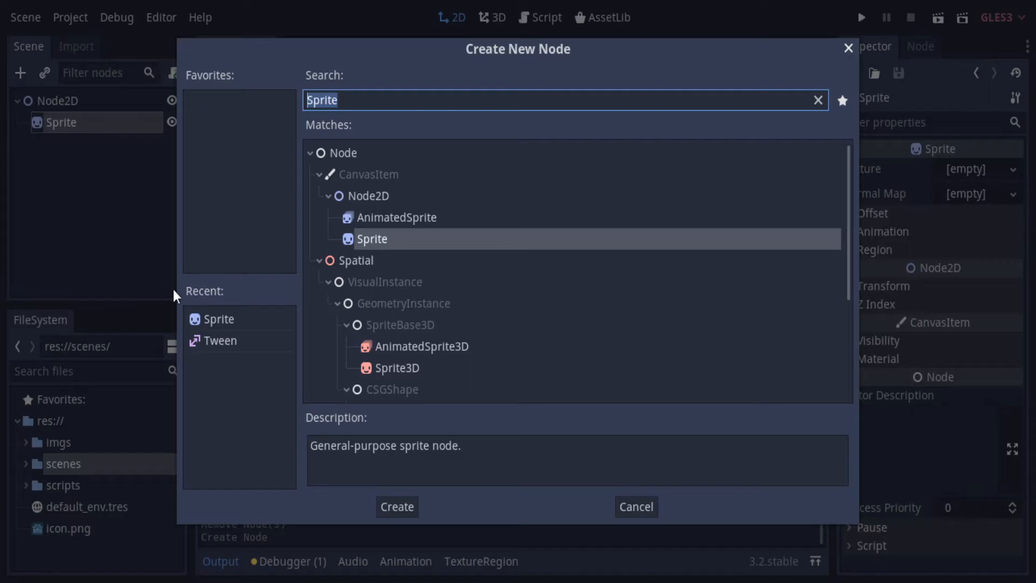
click(396, 507)
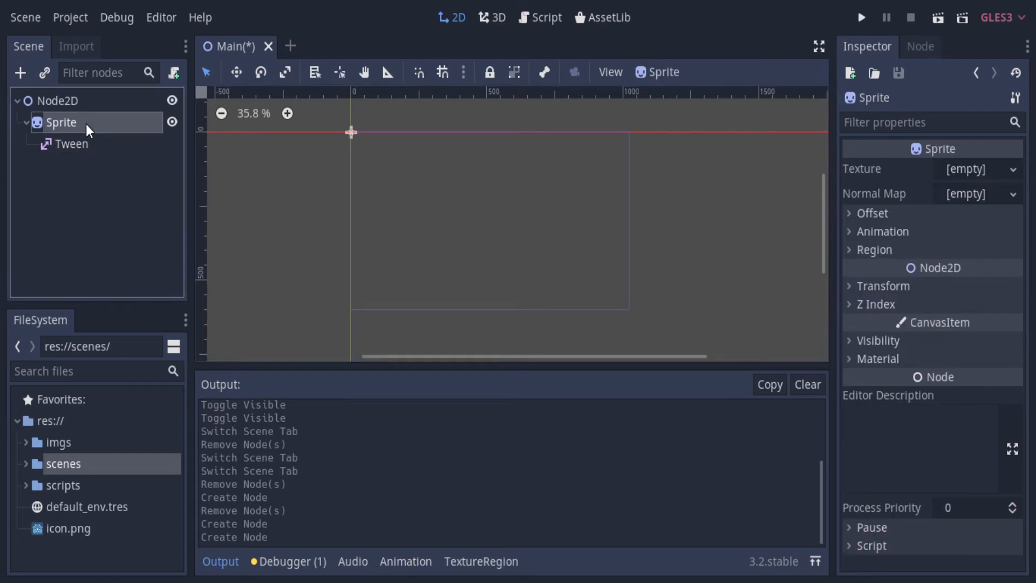
mouse_move(30, 442)
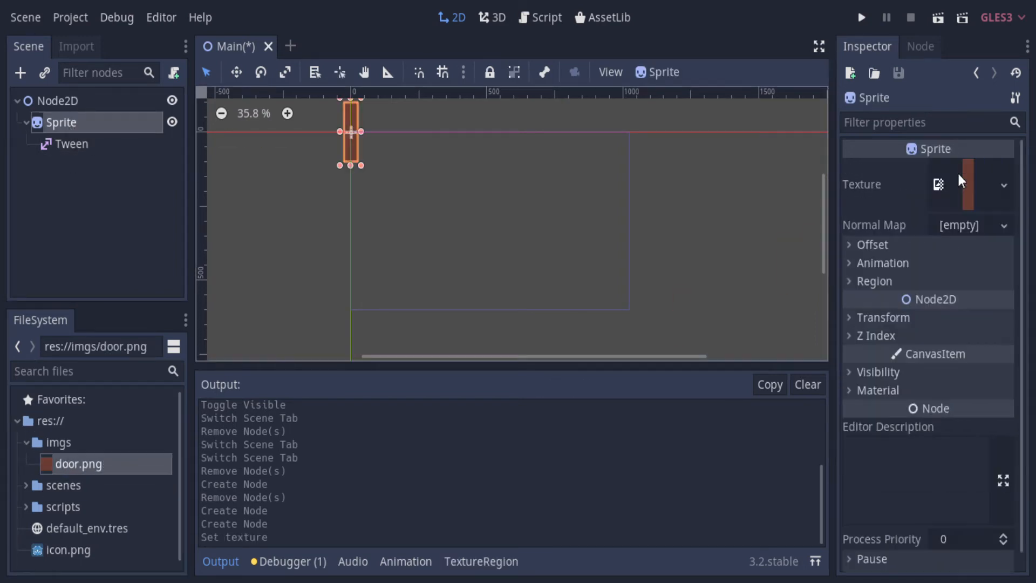
drag(349, 131, 522, 208)
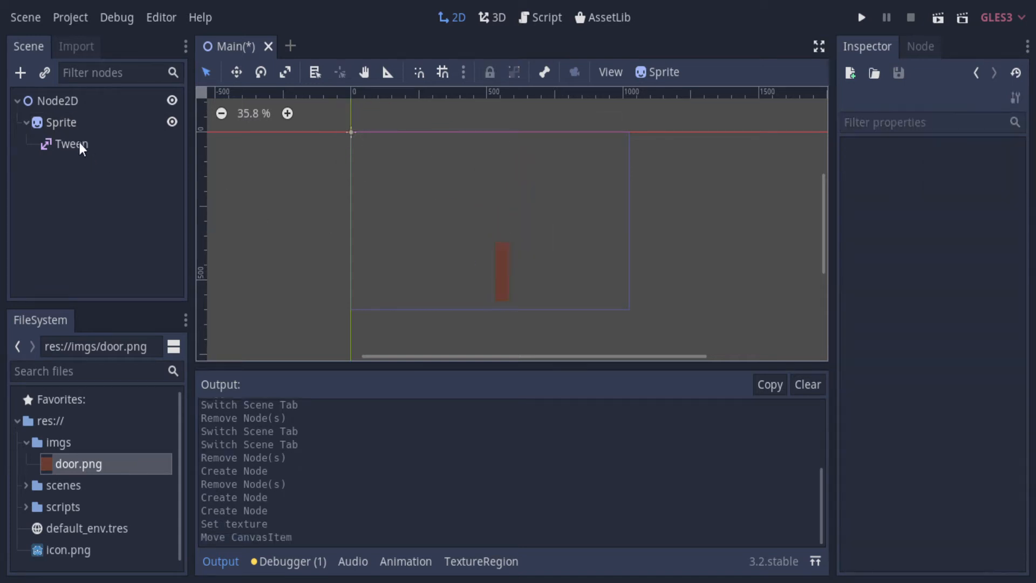
Step: Attach a new Main.gd script to the root Node2D
right_click(59, 100)
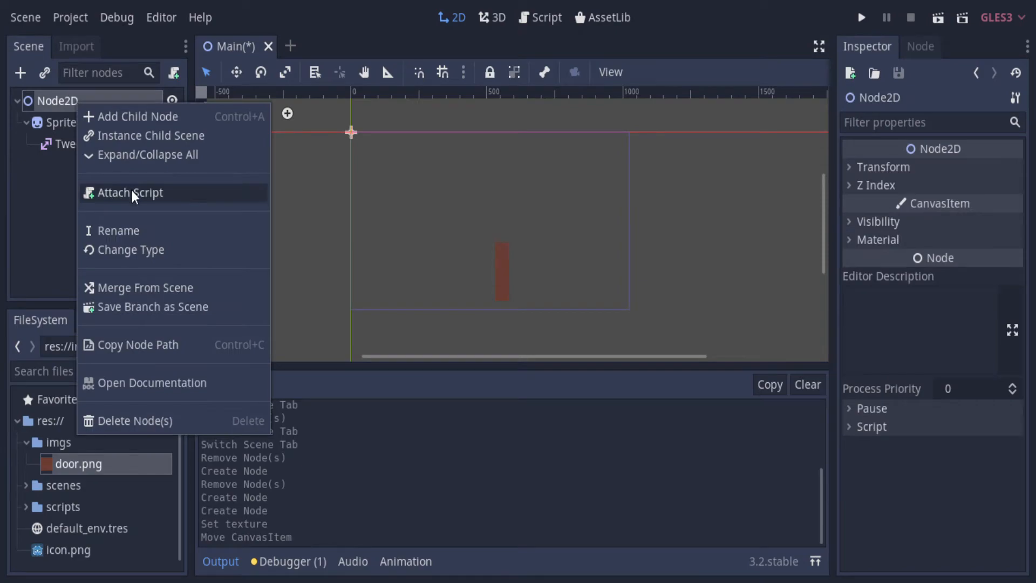
click(129, 192)
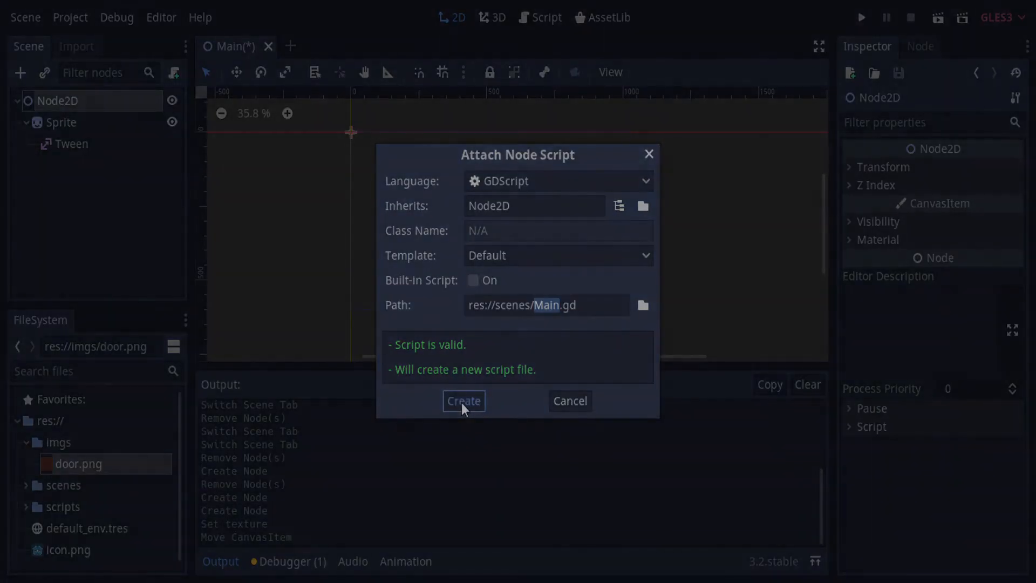
click(463, 401)
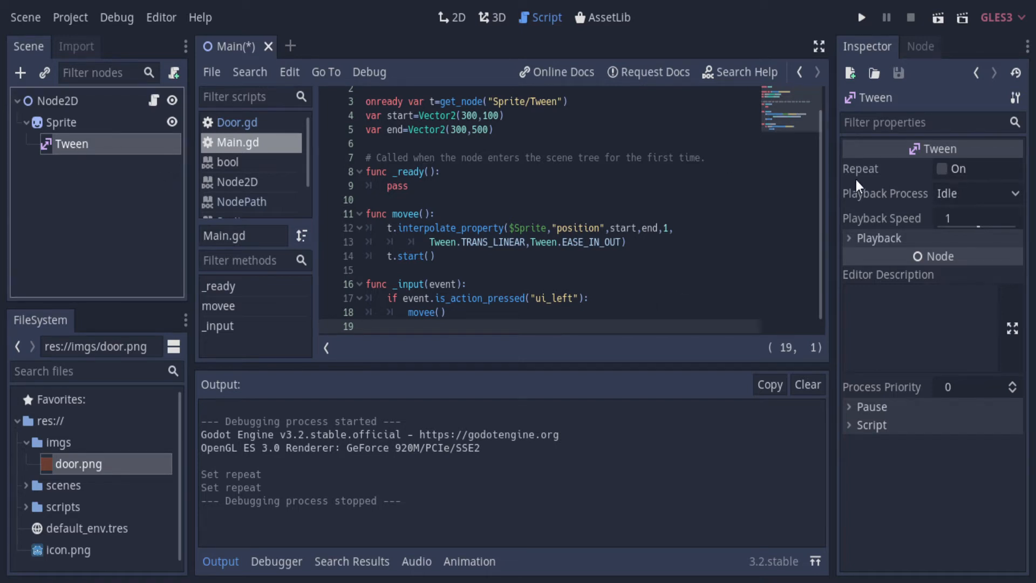
Step: Enable Repeat on the Tween node and save the scene
click(943, 169)
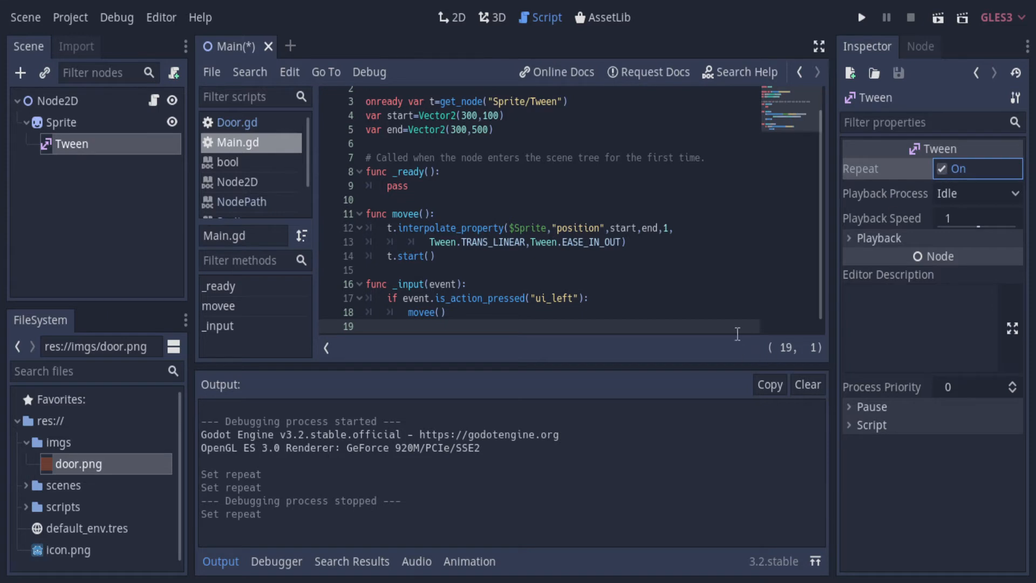
key(ctrl+s)
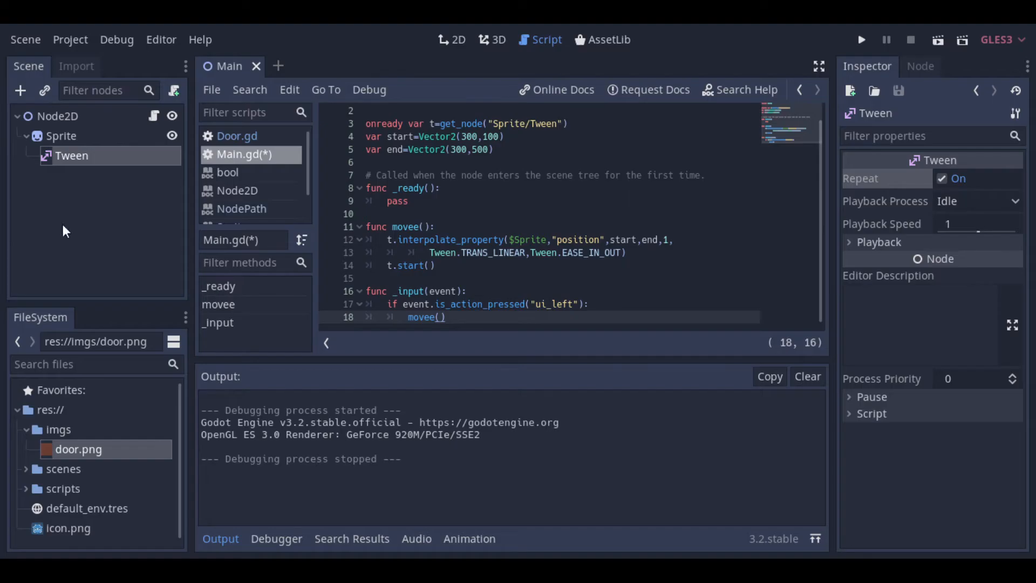
Step: Connect the Tween's tween_completed signal to Node2D and select the handler's placeholder pass
click(921, 66)
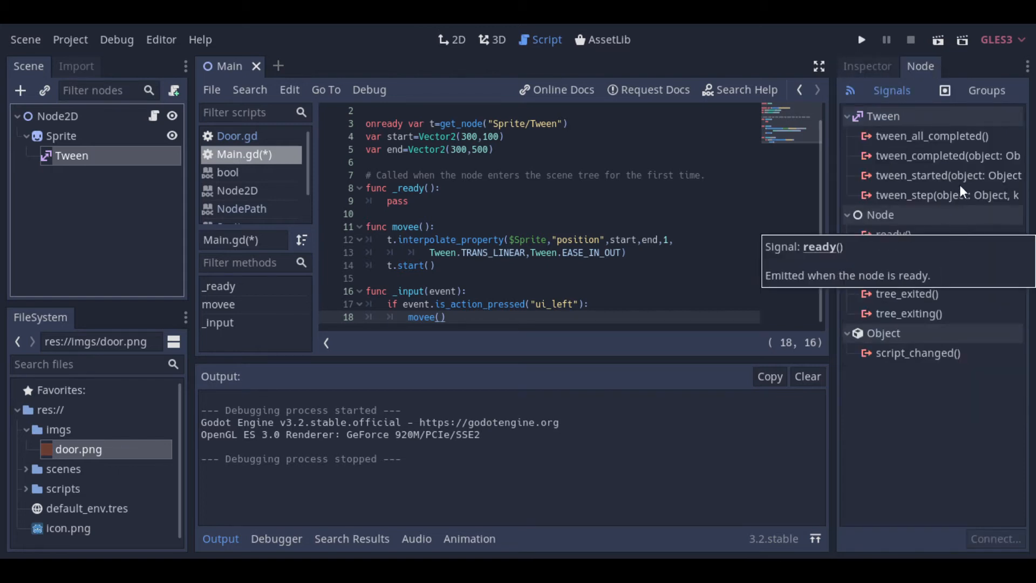
mouse_move(961, 164)
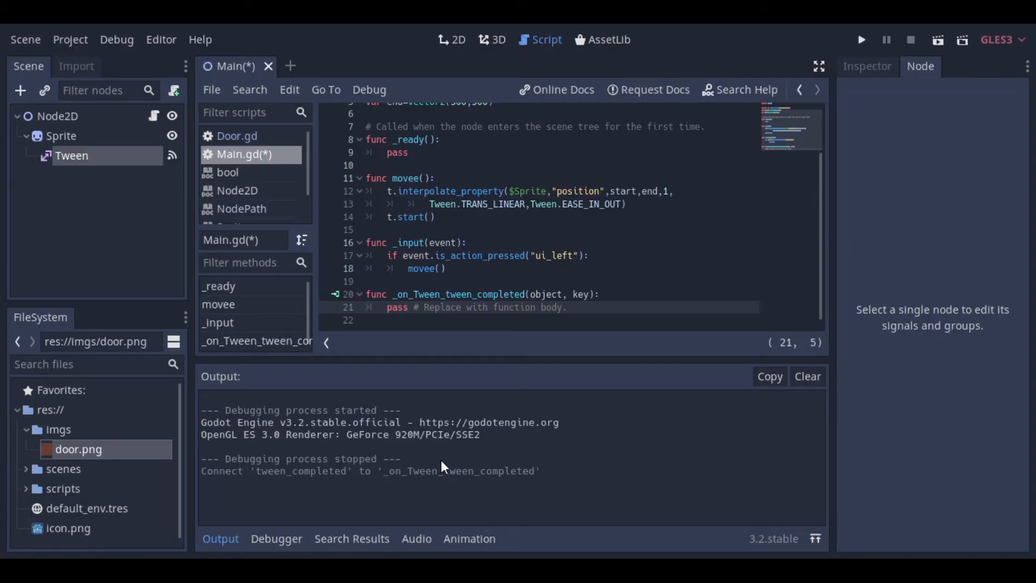
double_click(555, 308)
text(t.interpolate_property($Sprite,"rotation_degrees",0,360,1,)
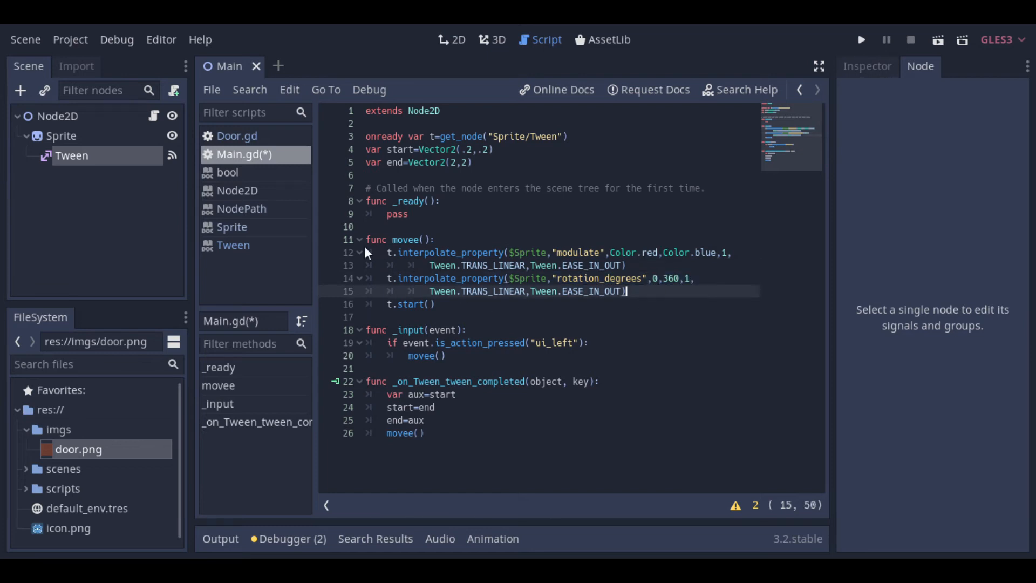
Step: Select the rotation_degrees tween lines in movee for rearranging after the yield
drag(389, 253, 434, 304)
text(yield(t, "tween_completed"))
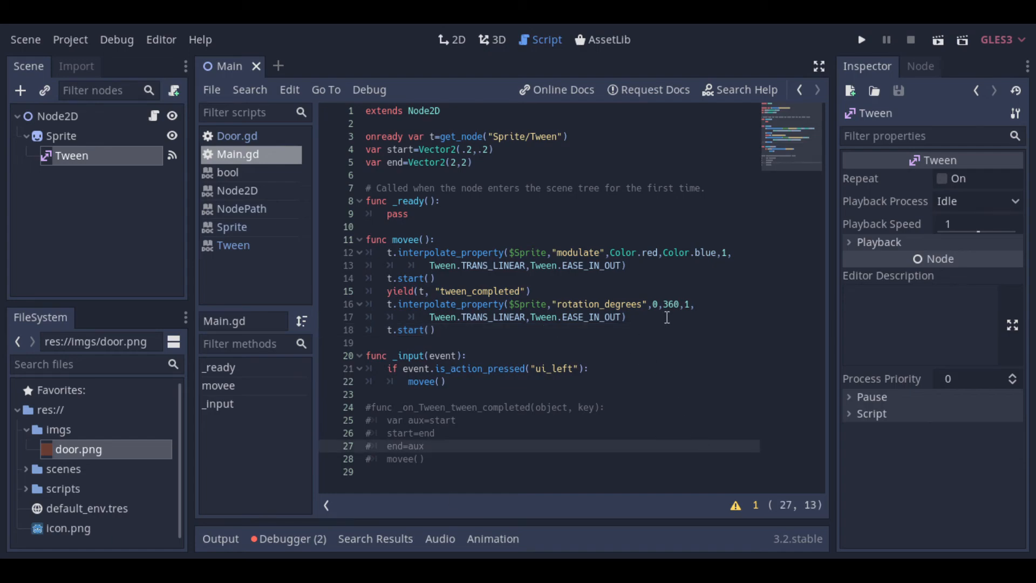
Step: Edit the commented _on_Tween_tween_completed handler to cycle indices i and j
click(370, 305)
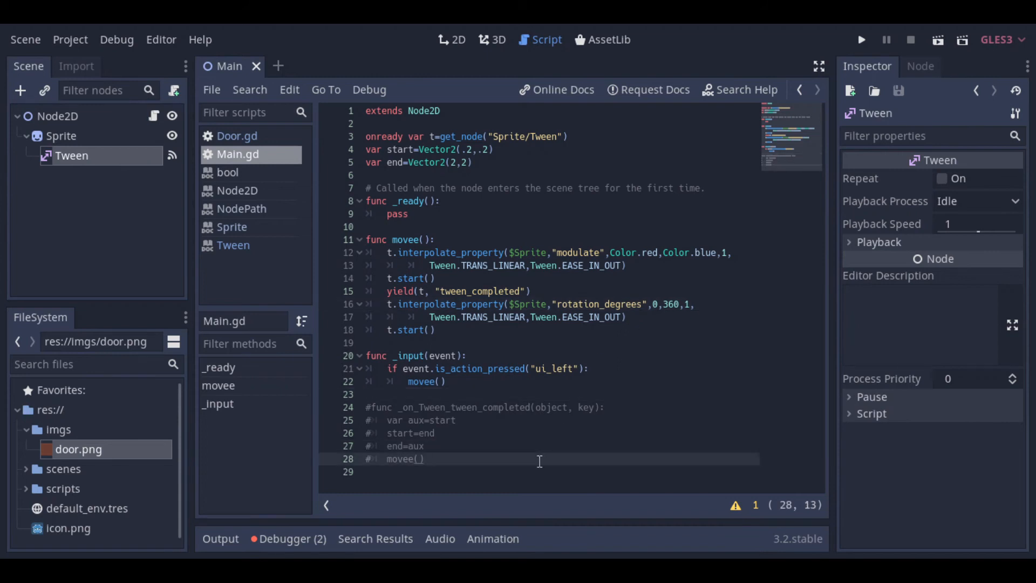
click(426, 459)
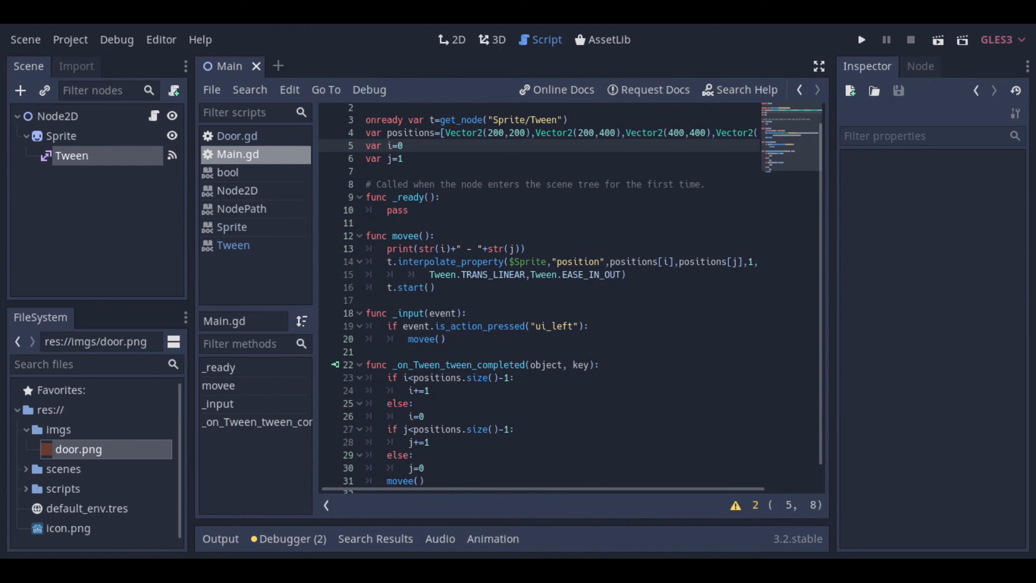
mouse_move(961, 432)
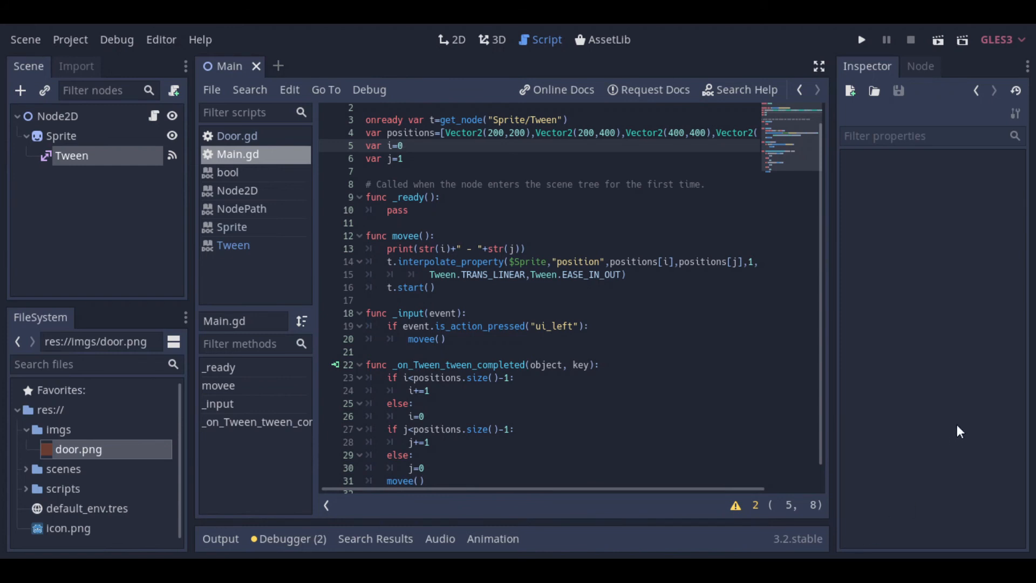